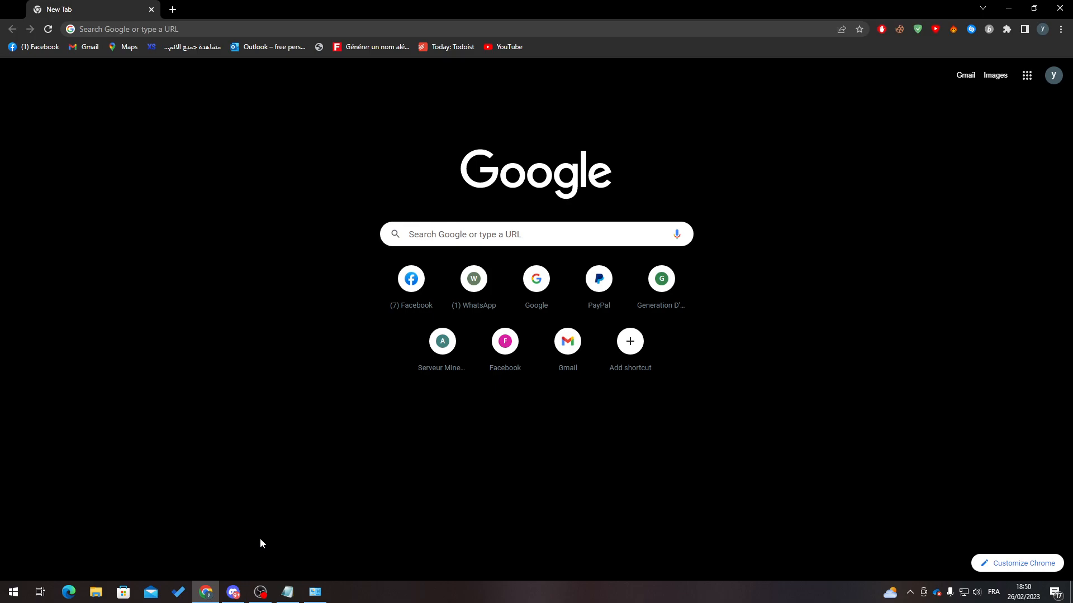
mouse_move(259, 538)
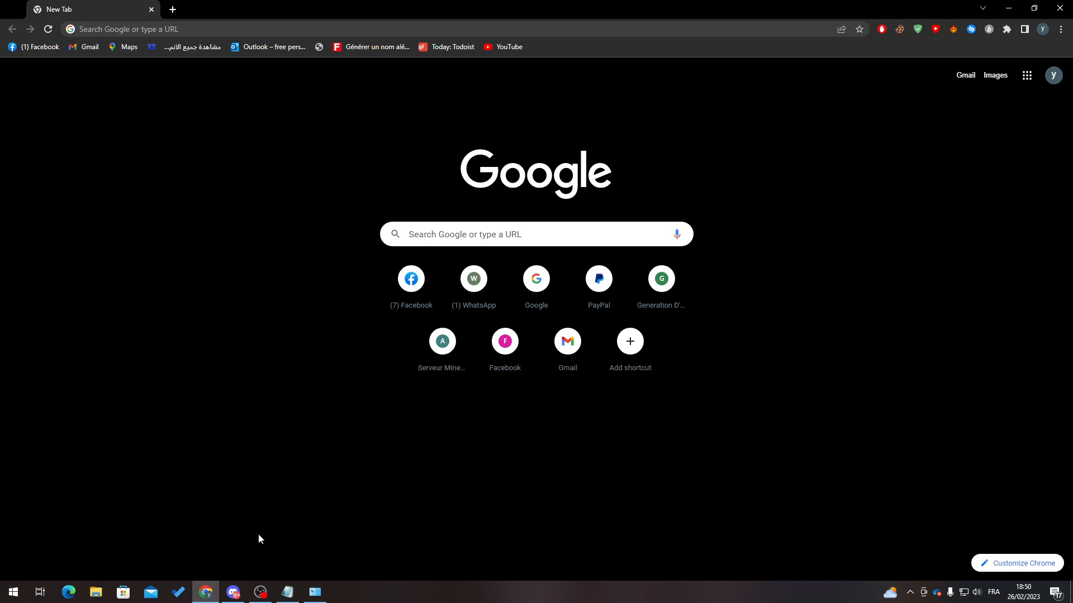
mouse_move(264, 492)
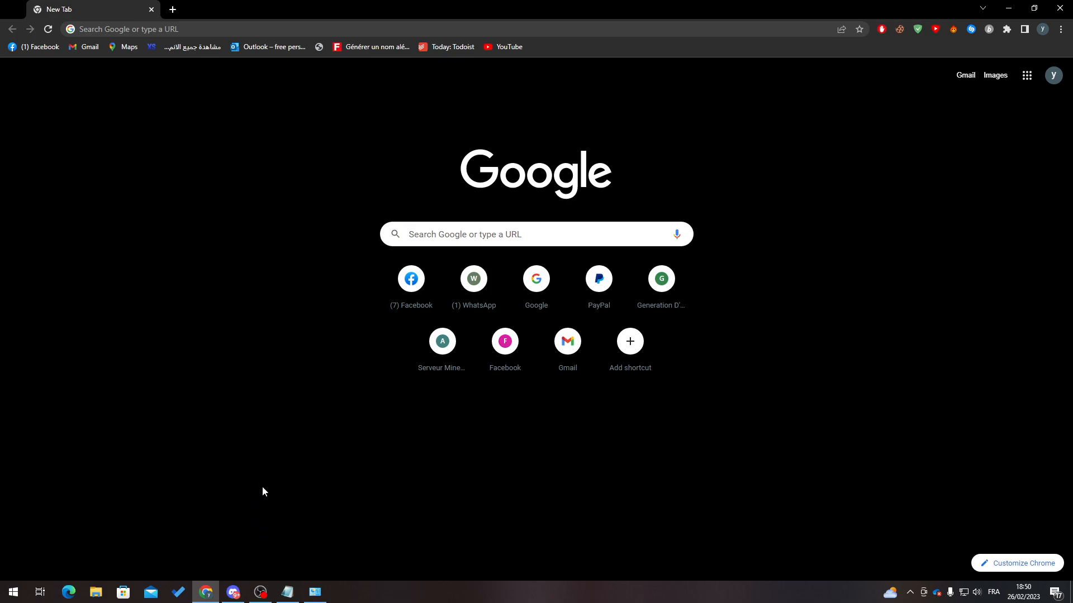
mouse_move(440, 5)
text(localhost)
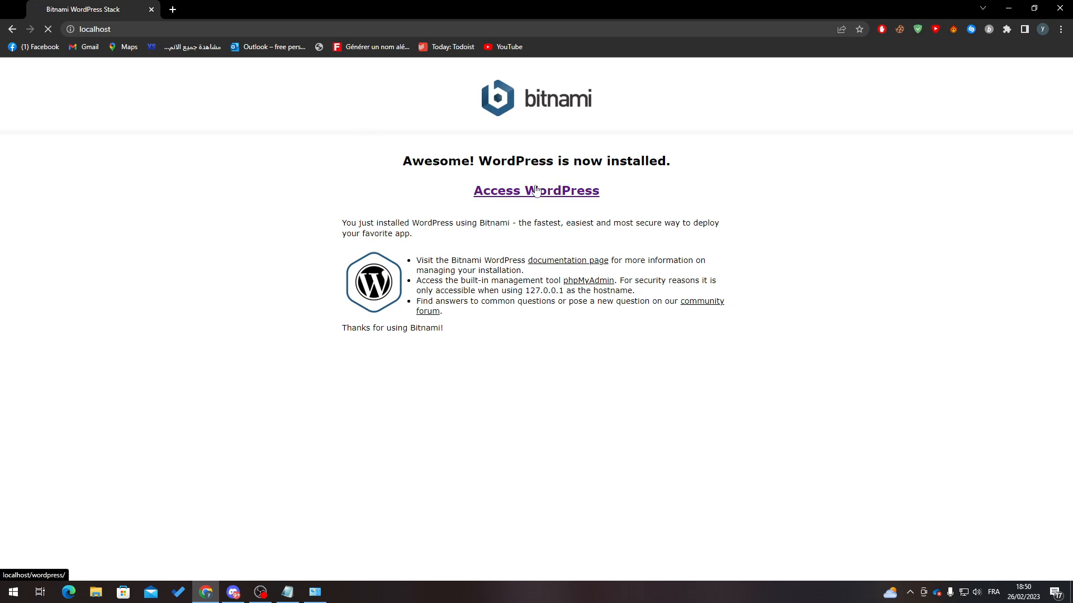
Step: Enter the WordPress admin and reach the All Posts list showing Hello world!
click(535, 190)
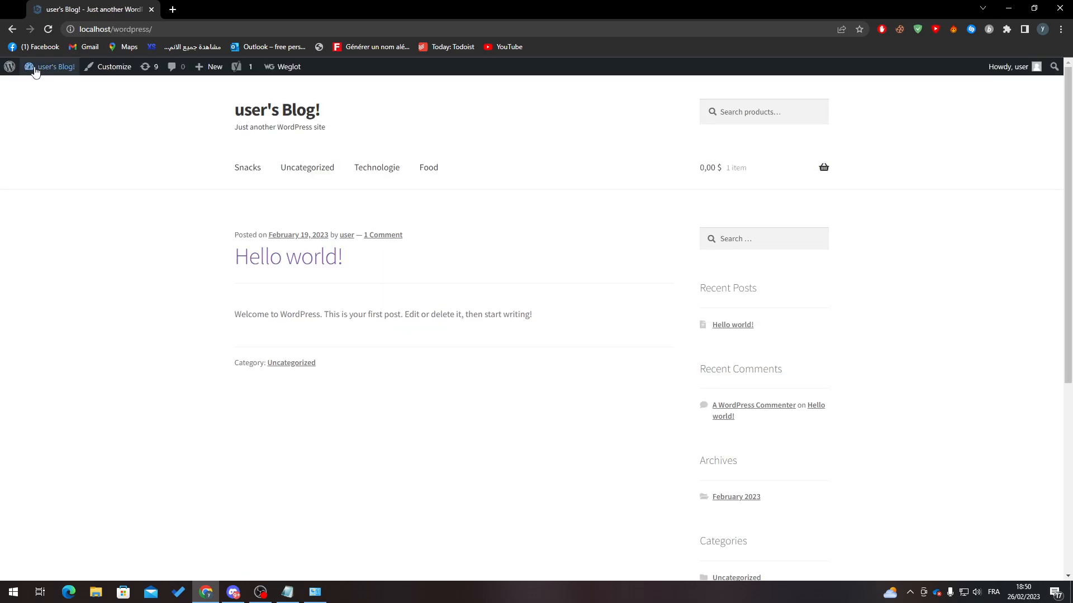
click(54, 65)
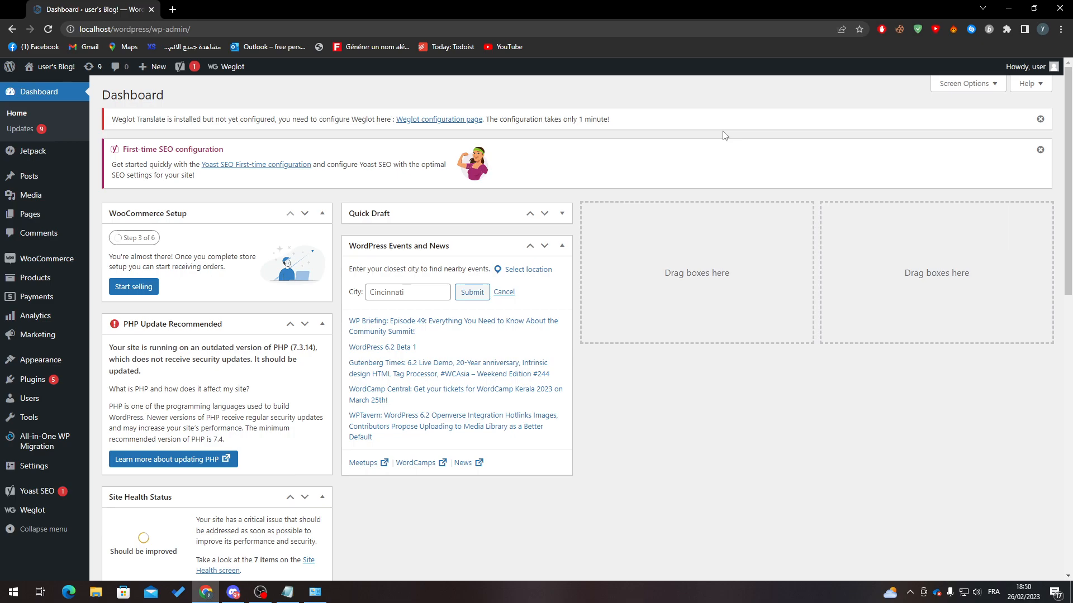
click(129, 29)
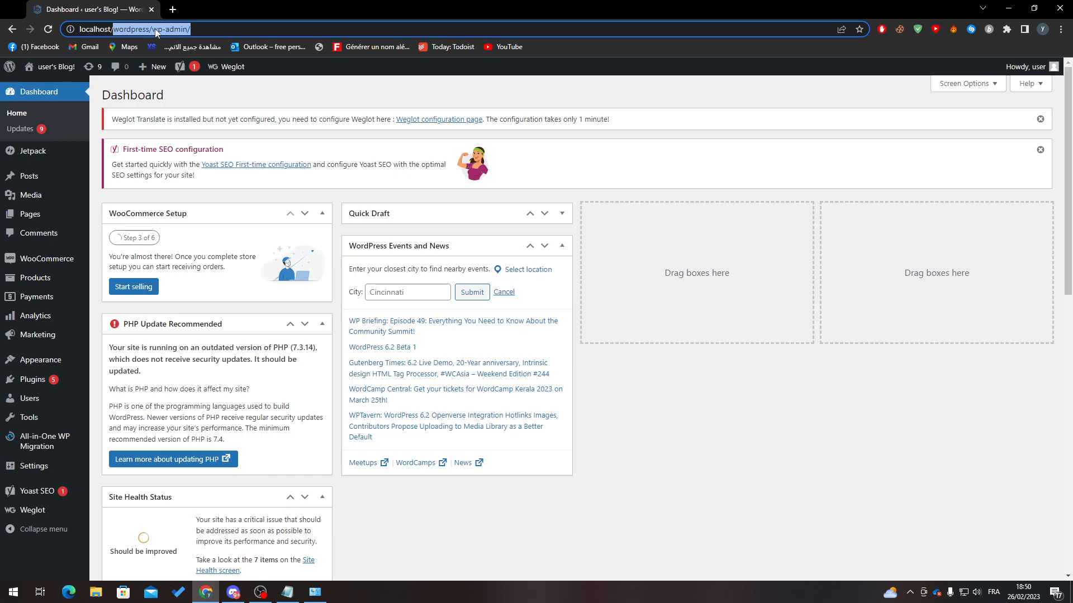
click(261, 106)
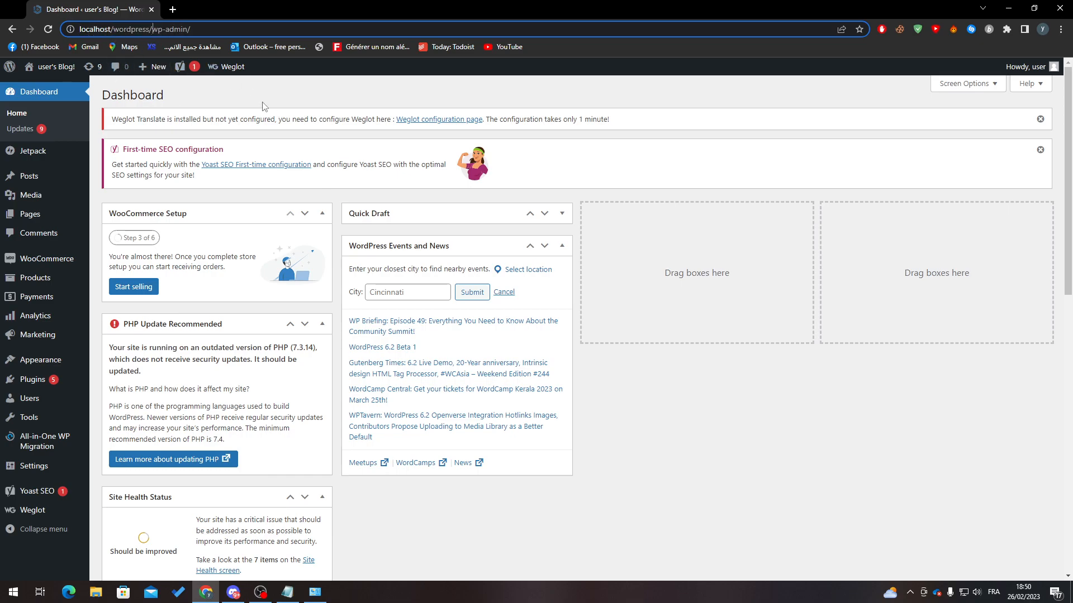
mouse_move(297, 189)
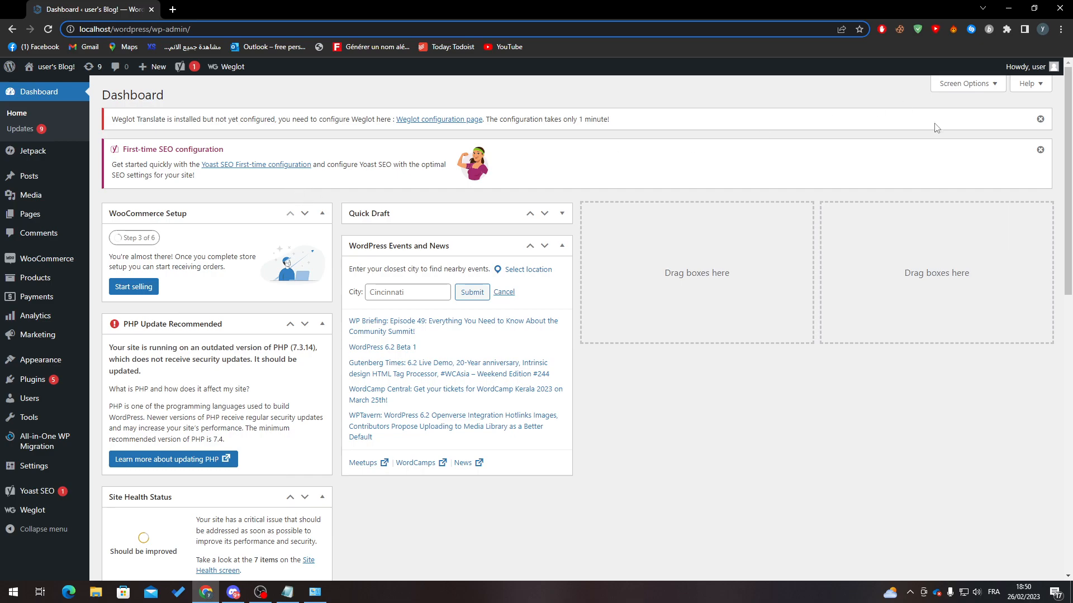
mouse_move(634, 111)
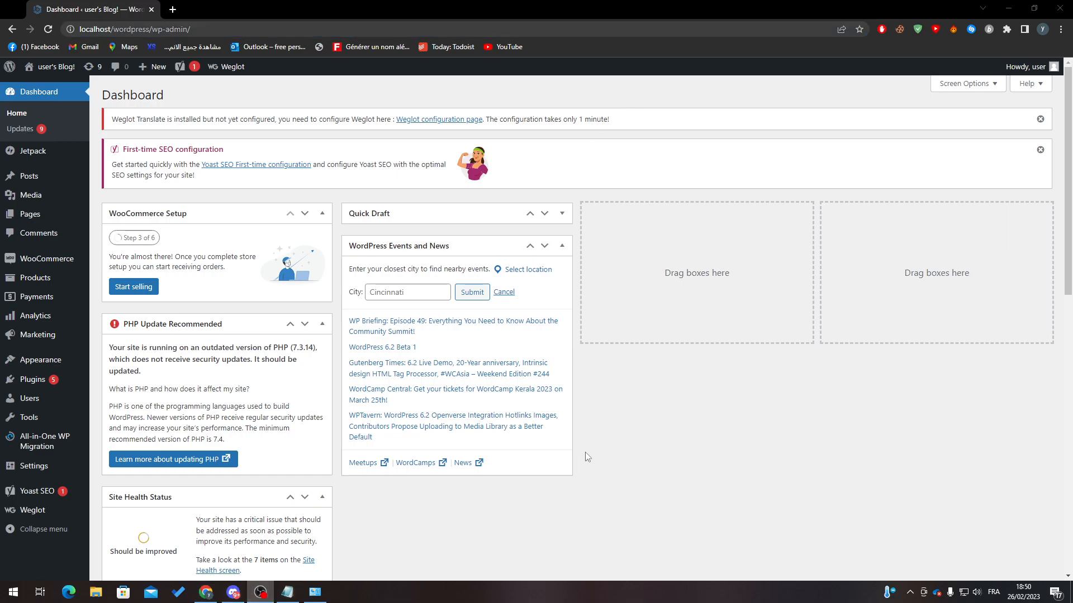
mouse_move(184, 135)
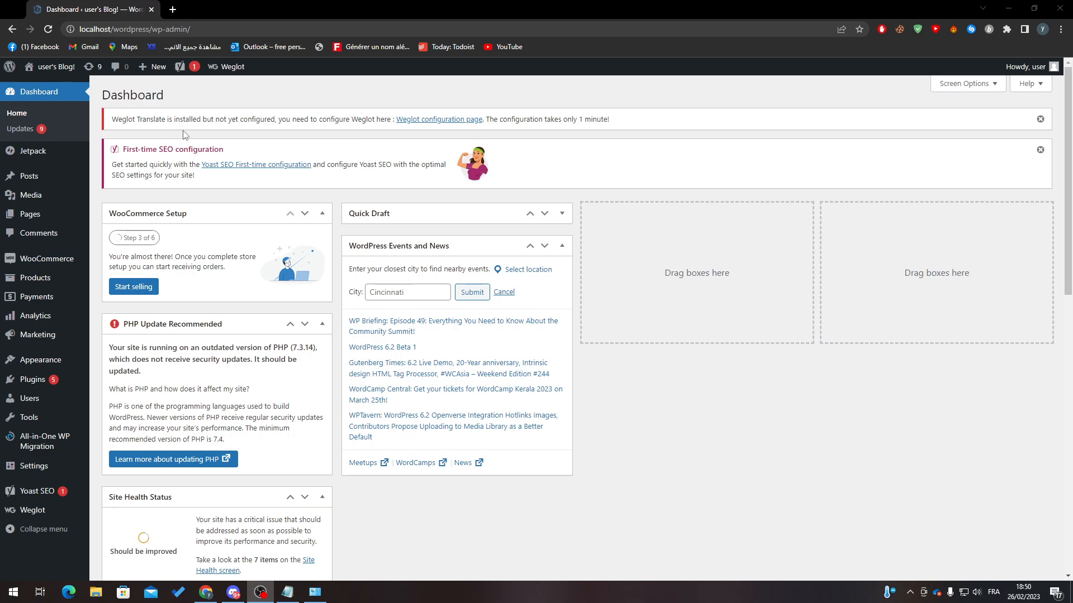
mouse_move(30, 215)
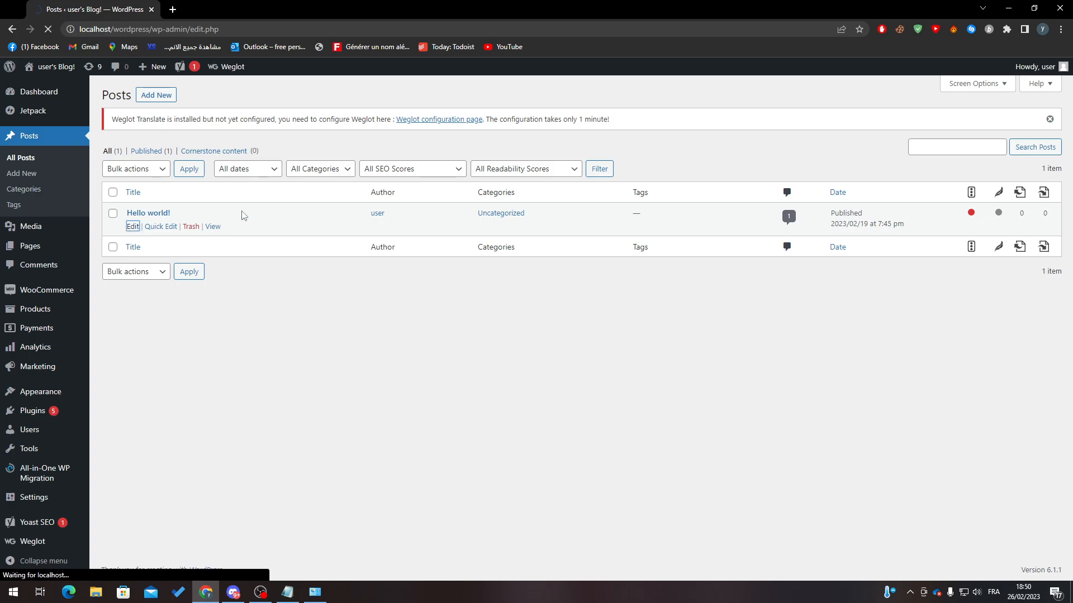
Step: Edit Hello world! and enter 'ezaeazeaze' as the Yoast focus keyphrase
click(133, 226)
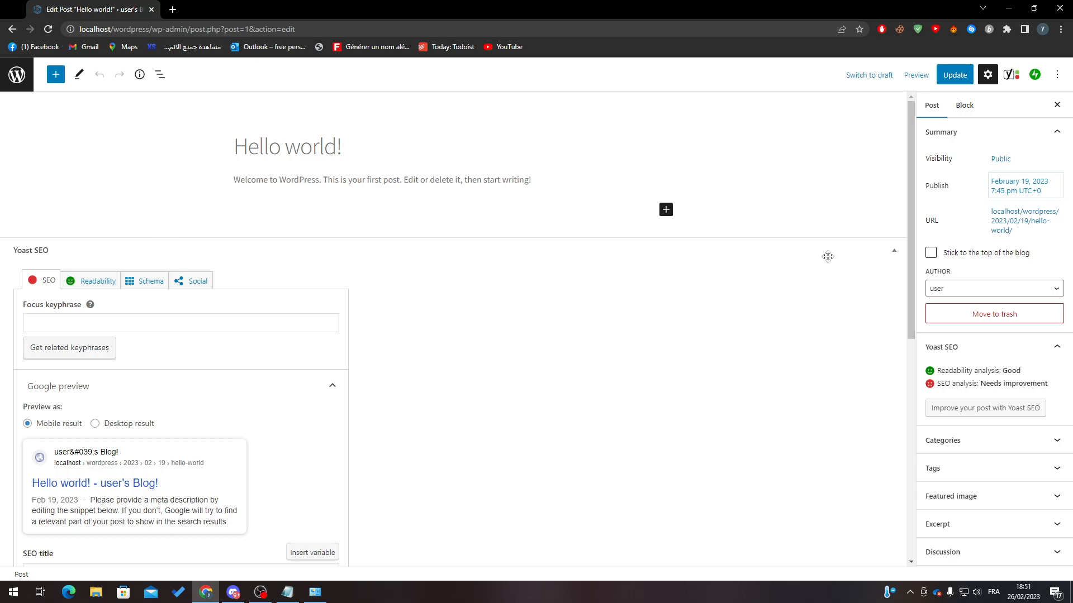
click(181, 322)
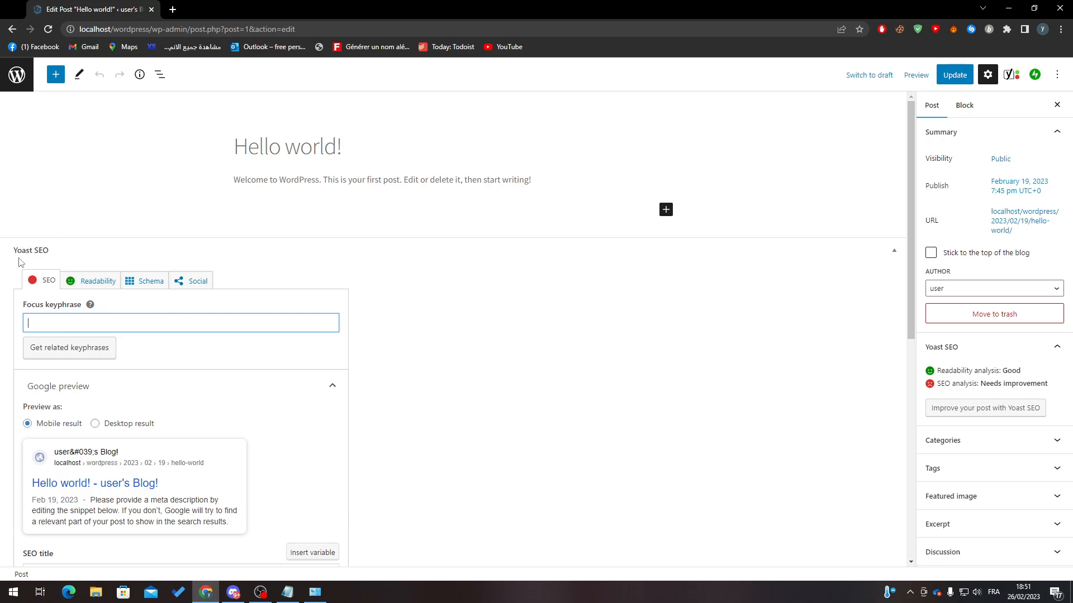
text(ezaeazeaze)
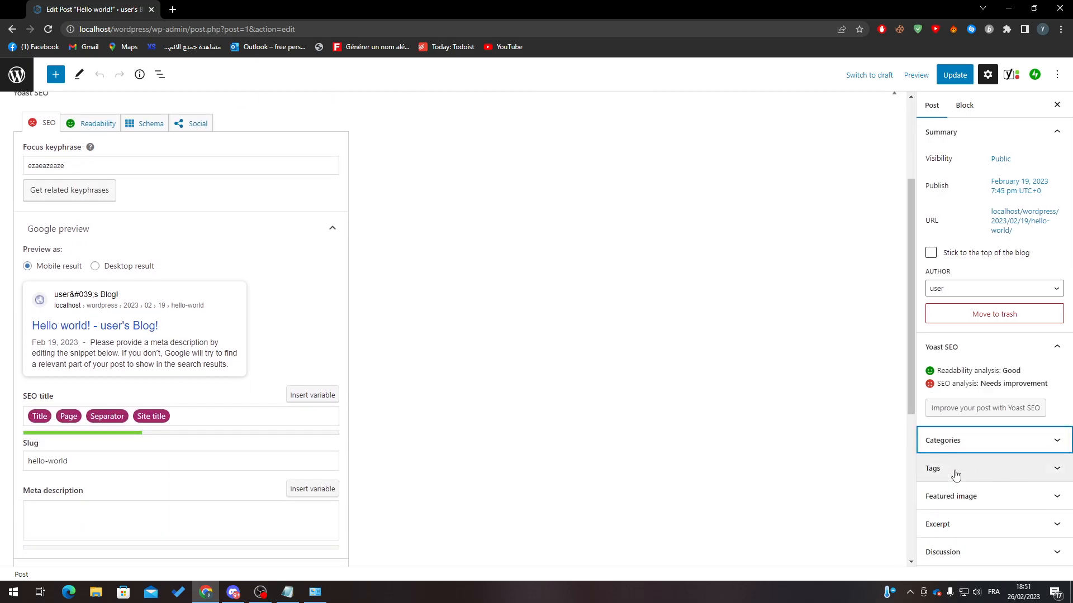
Step: Tag Hello world! with 2023, FIFA and WORLDCUP, update it and return to All Posts
click(955, 468)
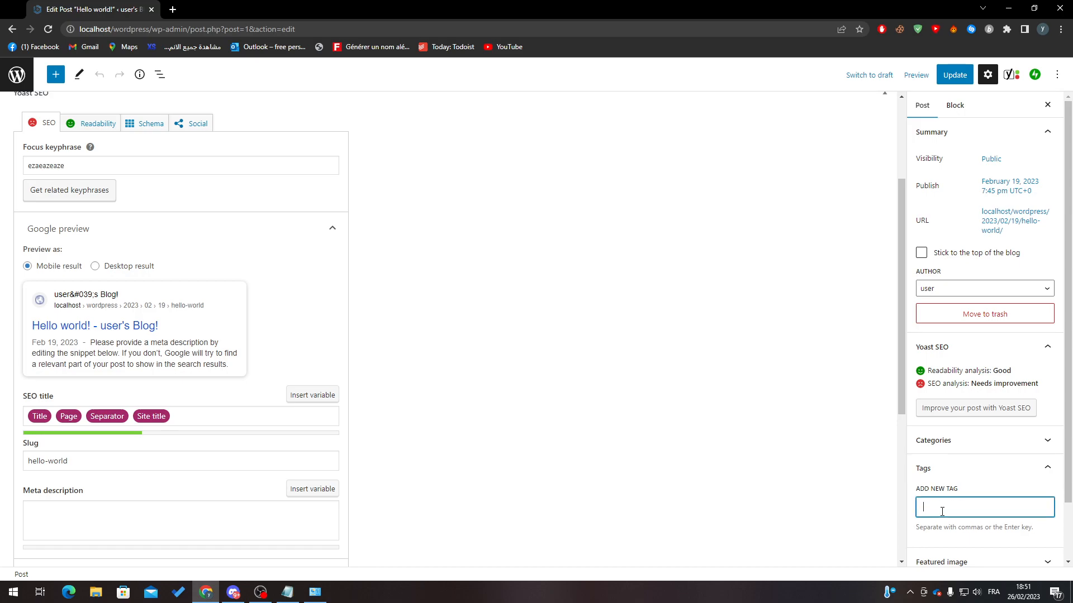
text(zae)
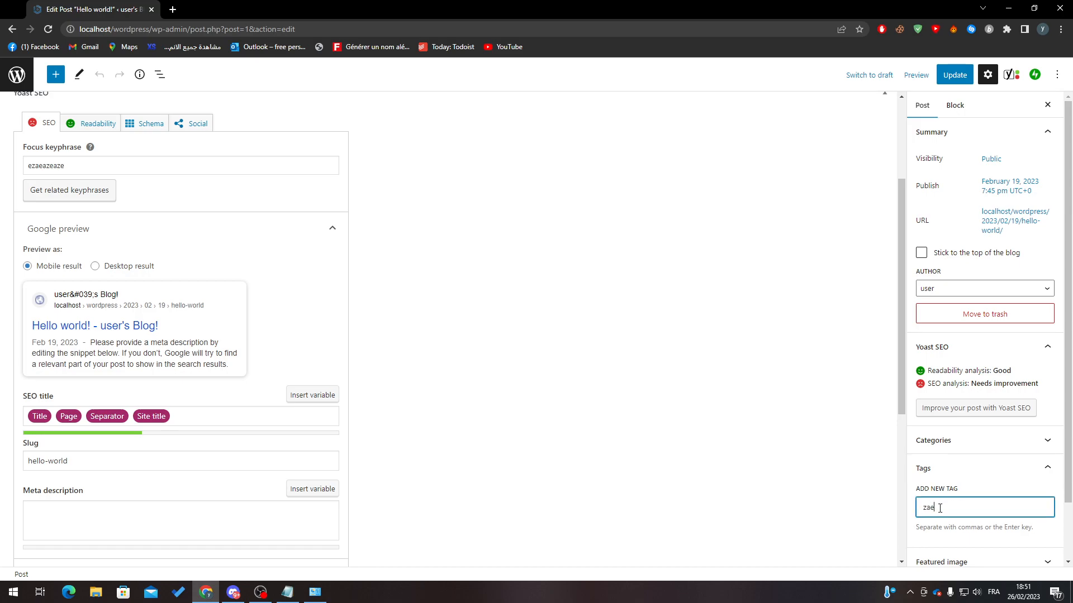
text(202)
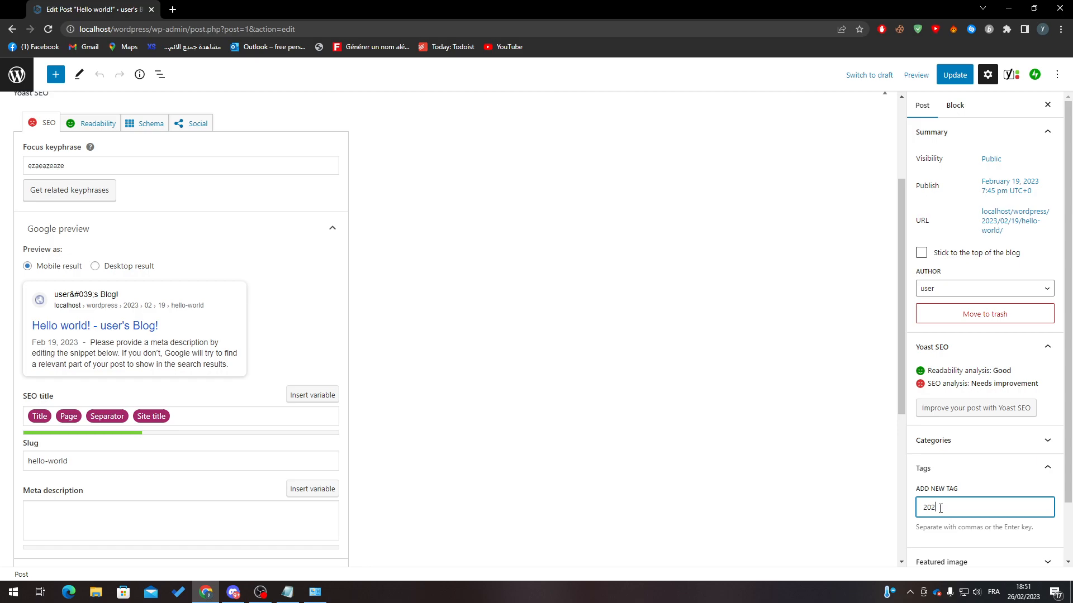
key(Enter)
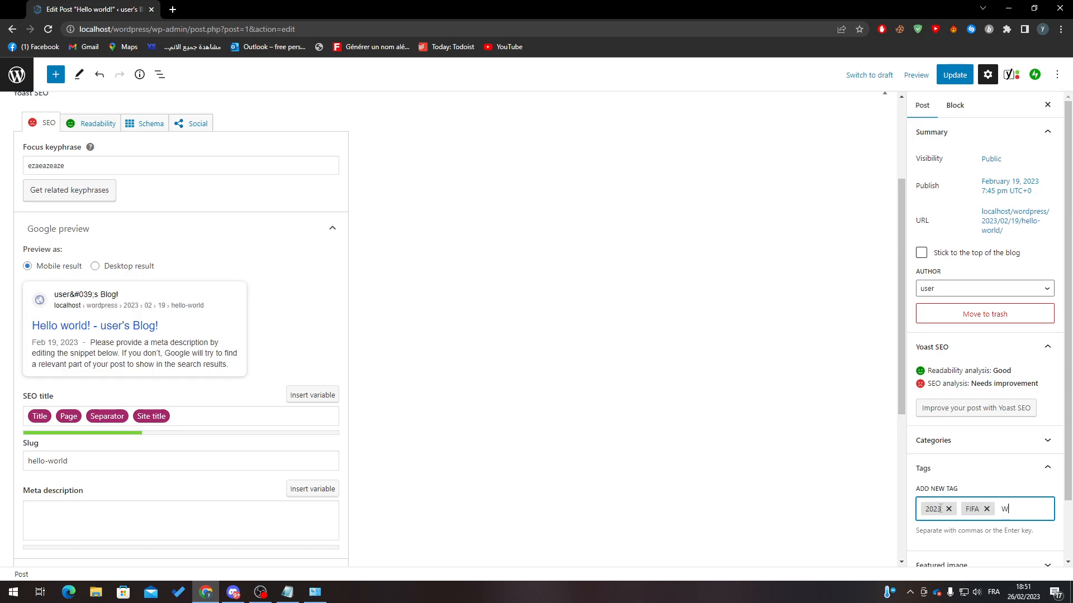
text(ORLDCUP)
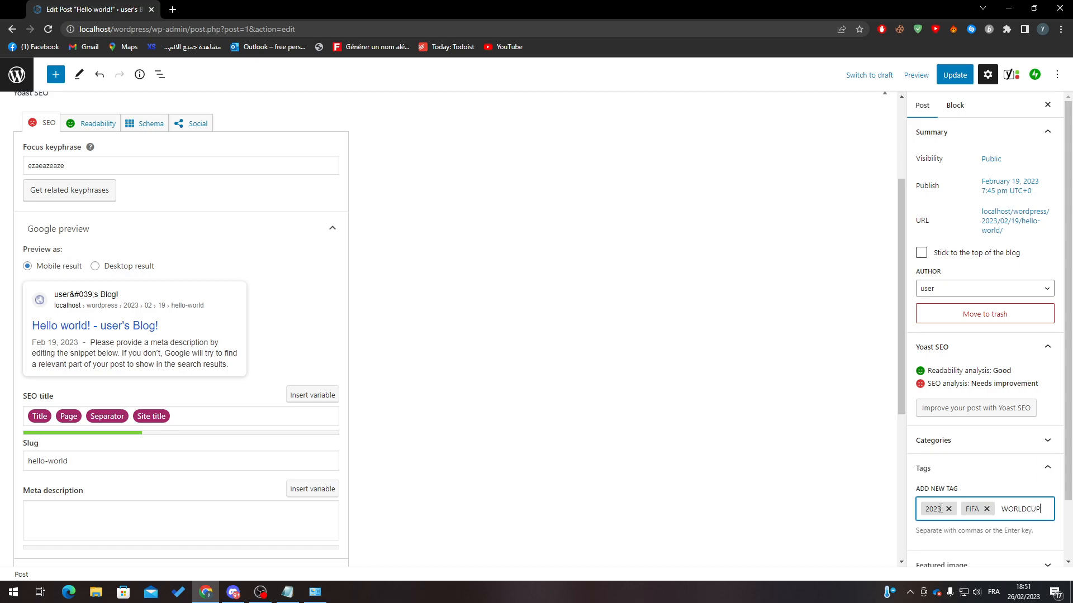
key(enter)
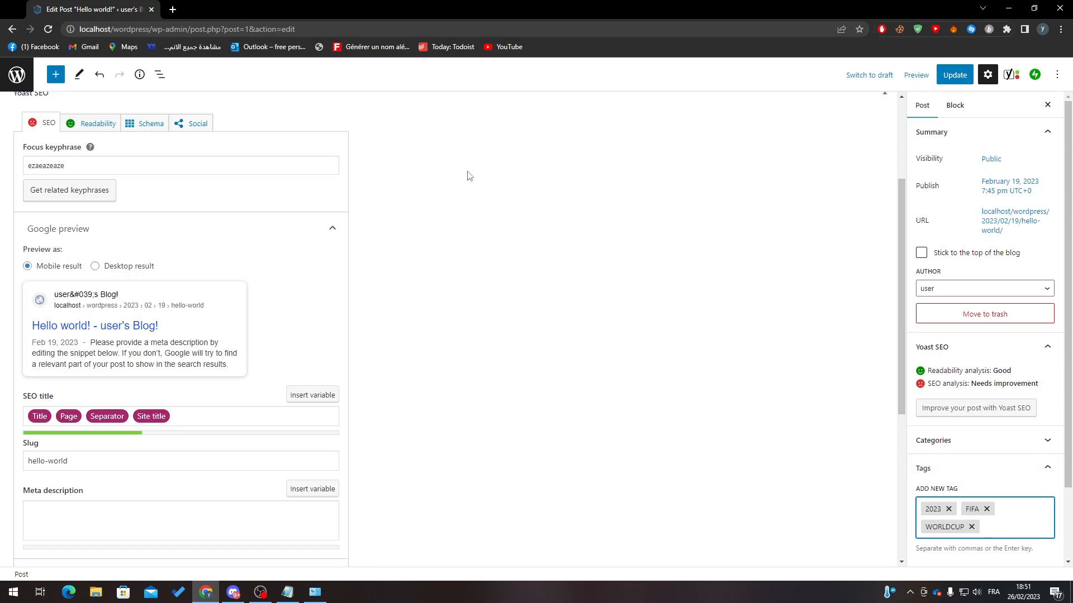
click(954, 74)
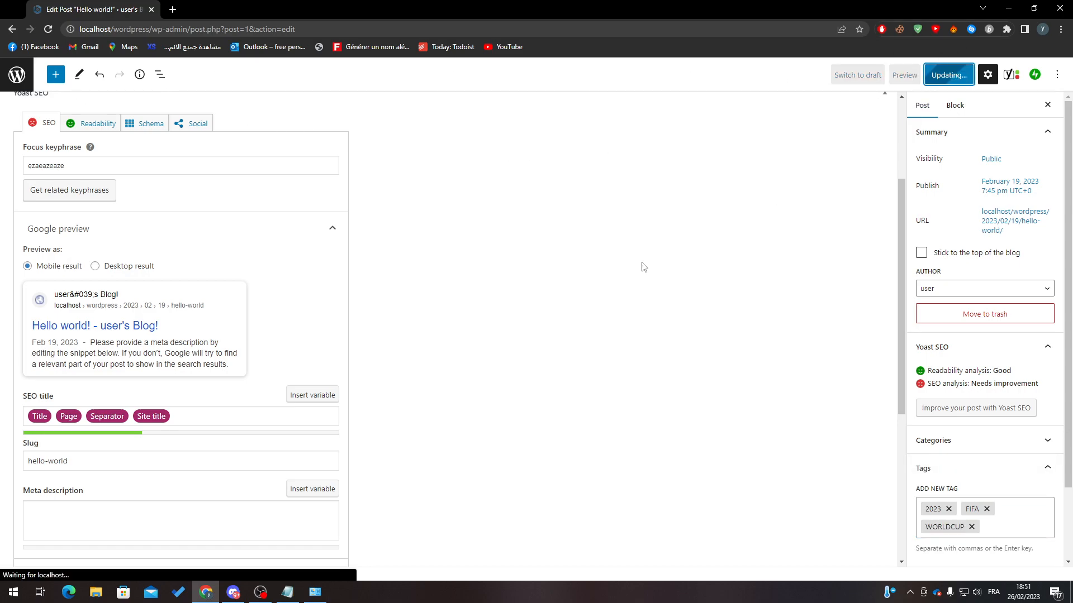
click(949, 75)
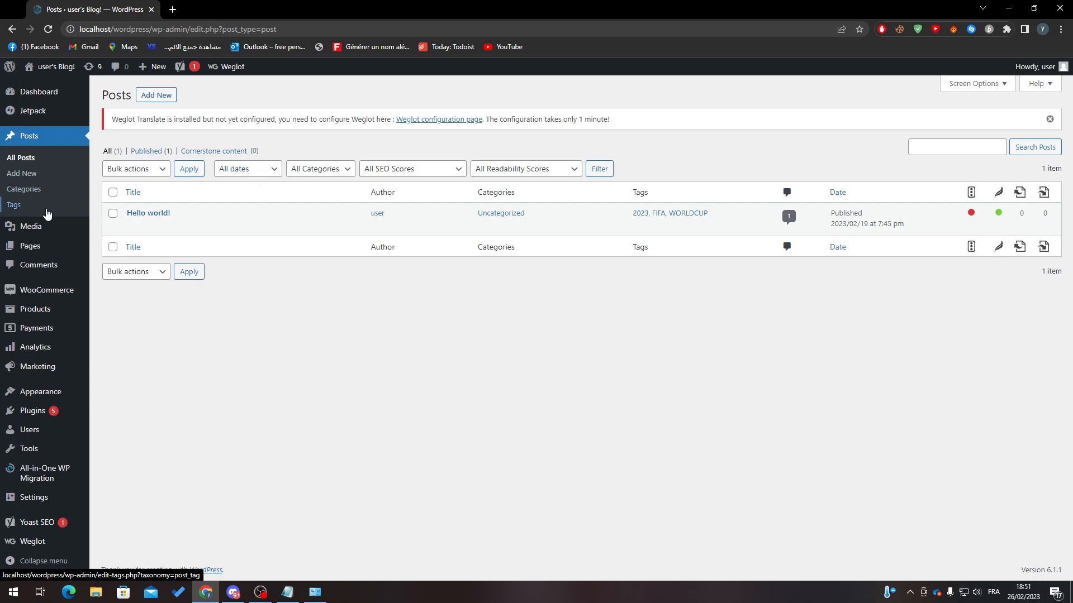
Step: On the Tags page, add a new tag named FOOD
click(13, 205)
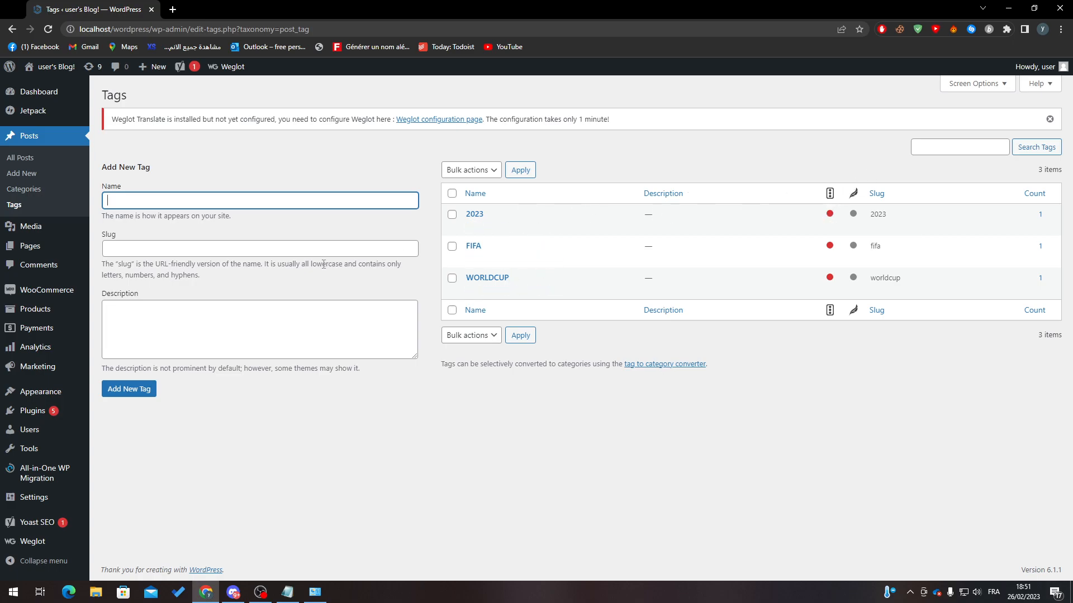
text(F)
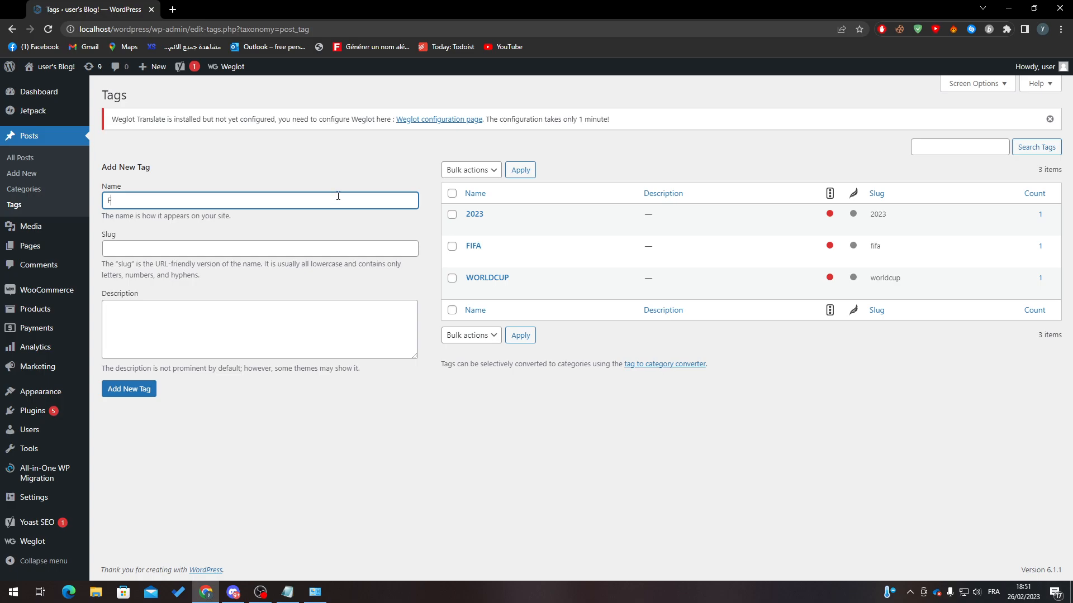
text(OOD)
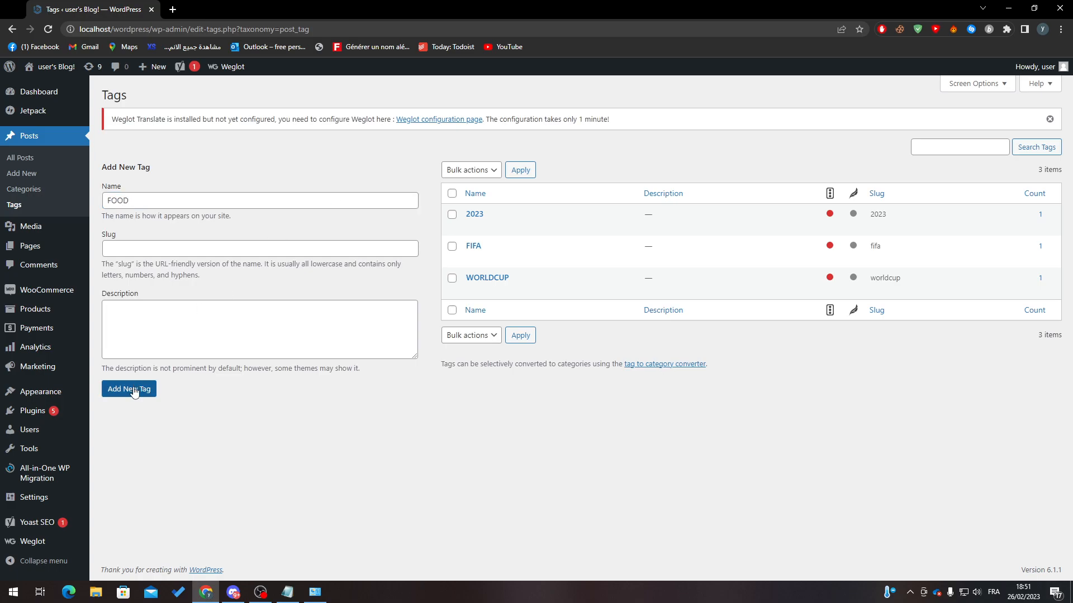
click(129, 389)
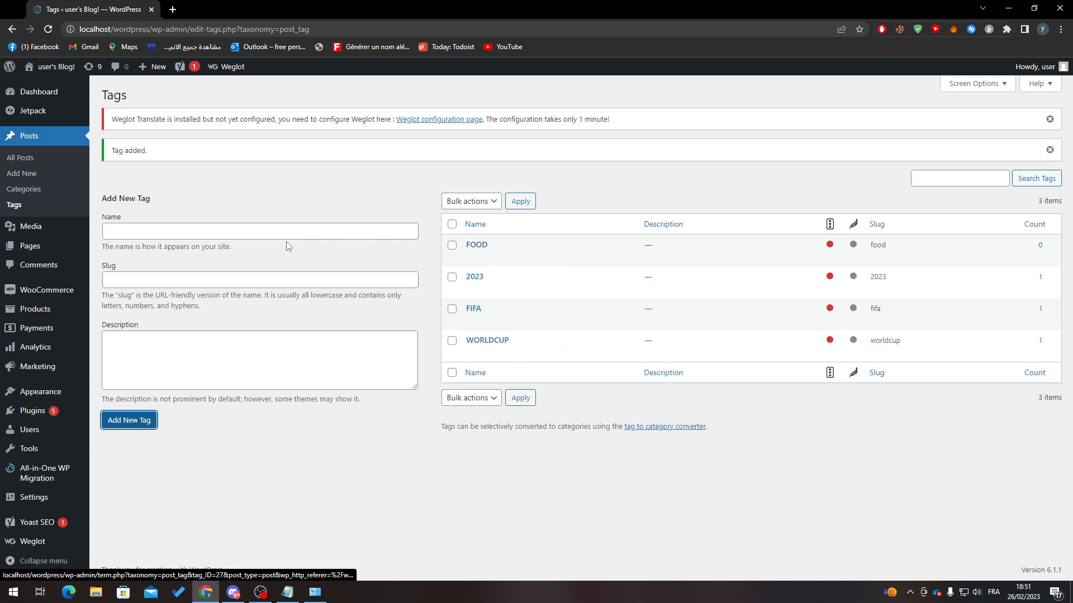
Step: Add the tags Music and Real madrid
text(M)
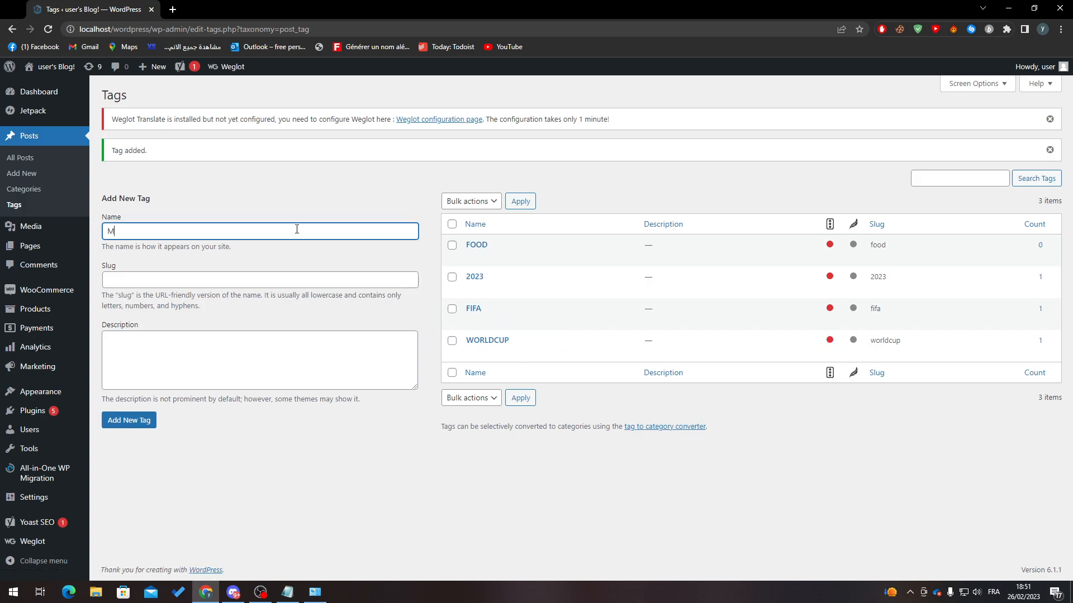
click(129, 419)
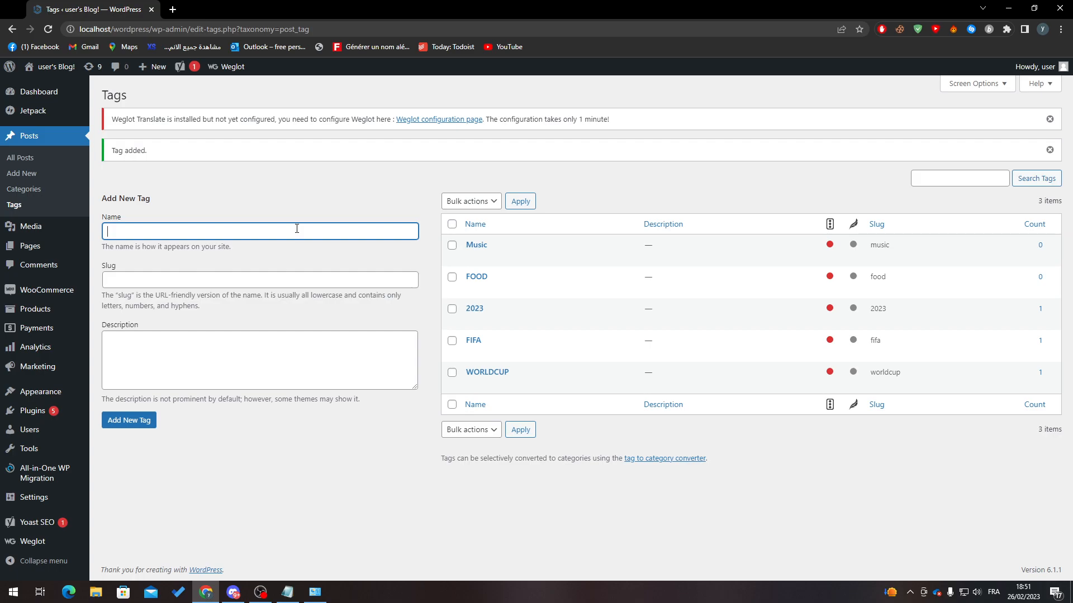
text(Real)
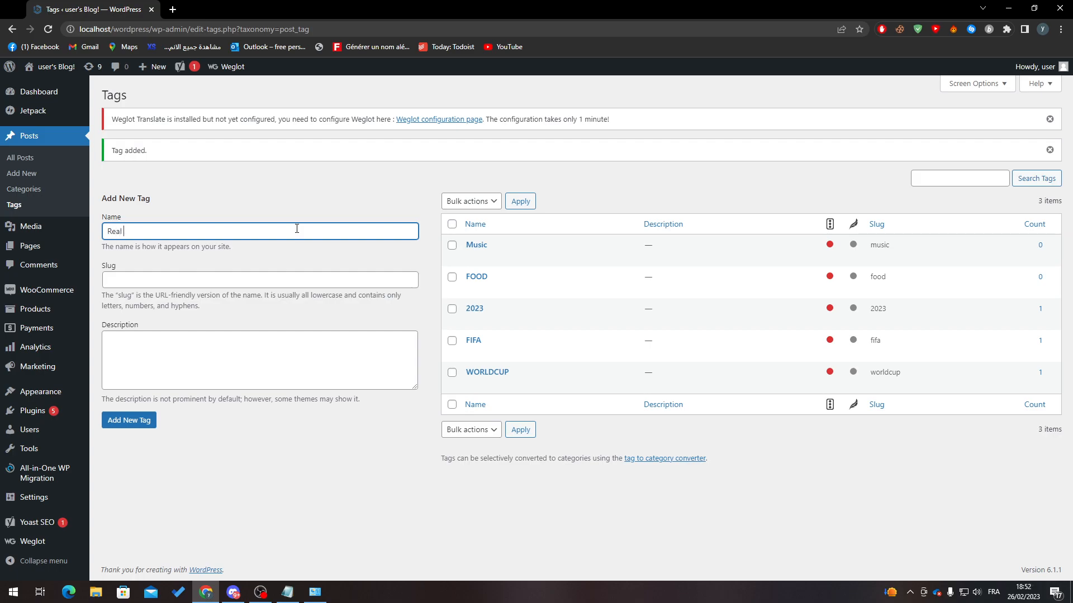
click(127, 420)
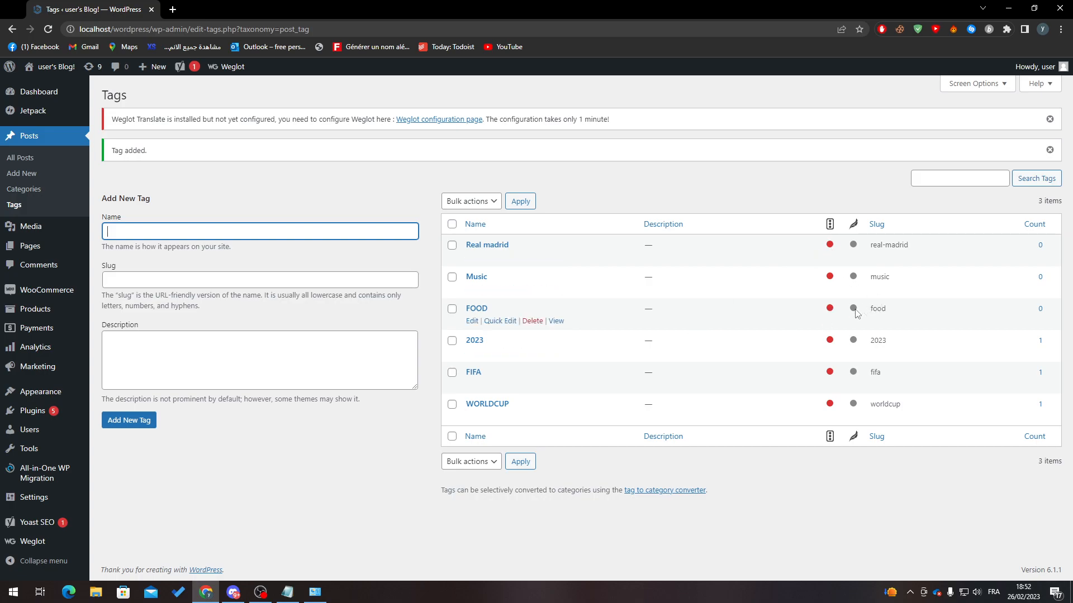
mouse_move(754, 283)
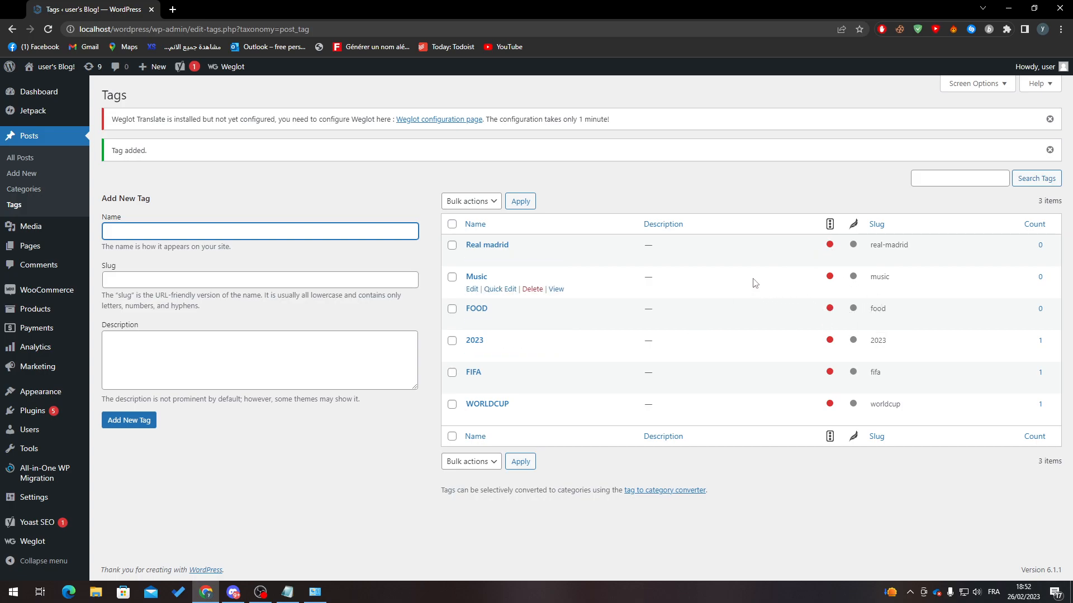